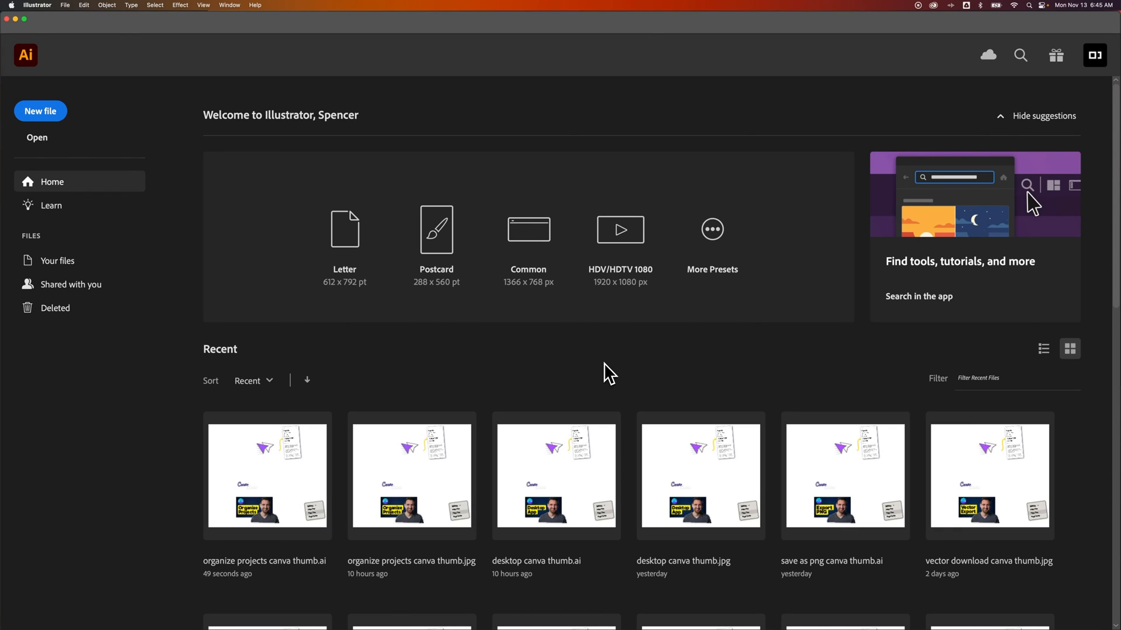
{"action": "mouse_move", "coordinate": [160, 157]}
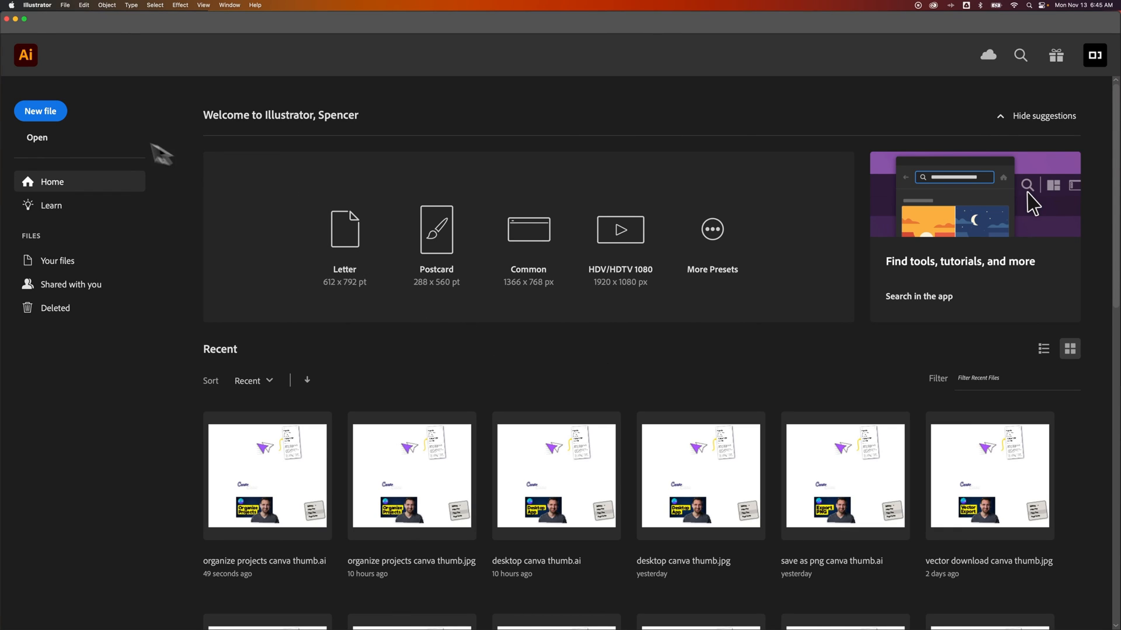
Start a new document in Pixels units with a 1080 × 1080 px page.
{"action": "left_click", "coordinate": [41, 111]}
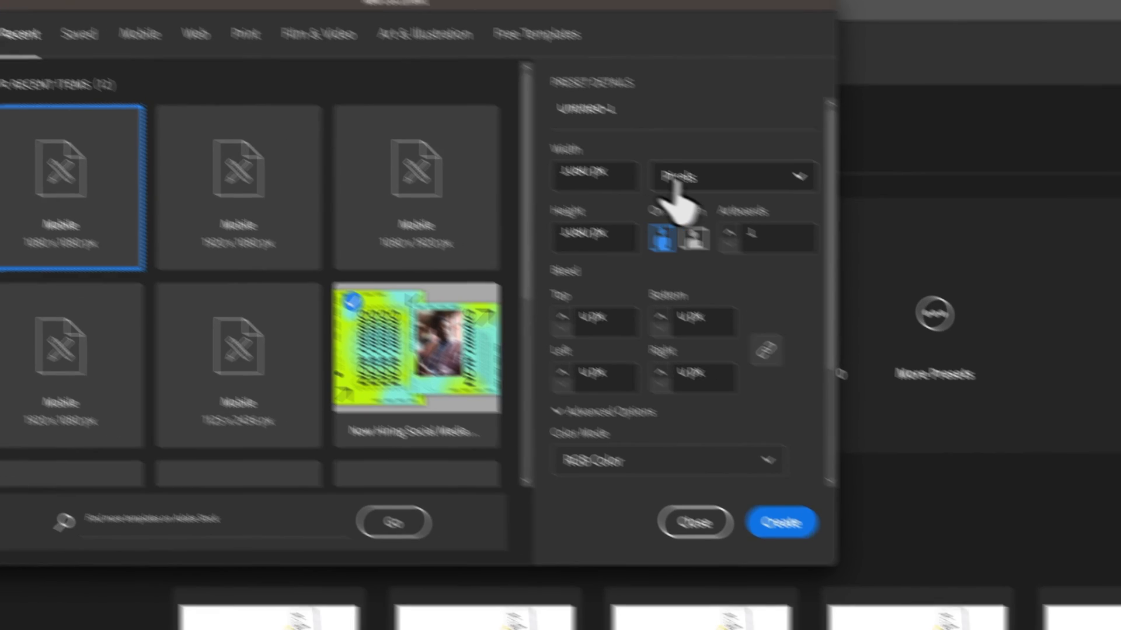
{"action": "left_click", "coordinate": [733, 177]}
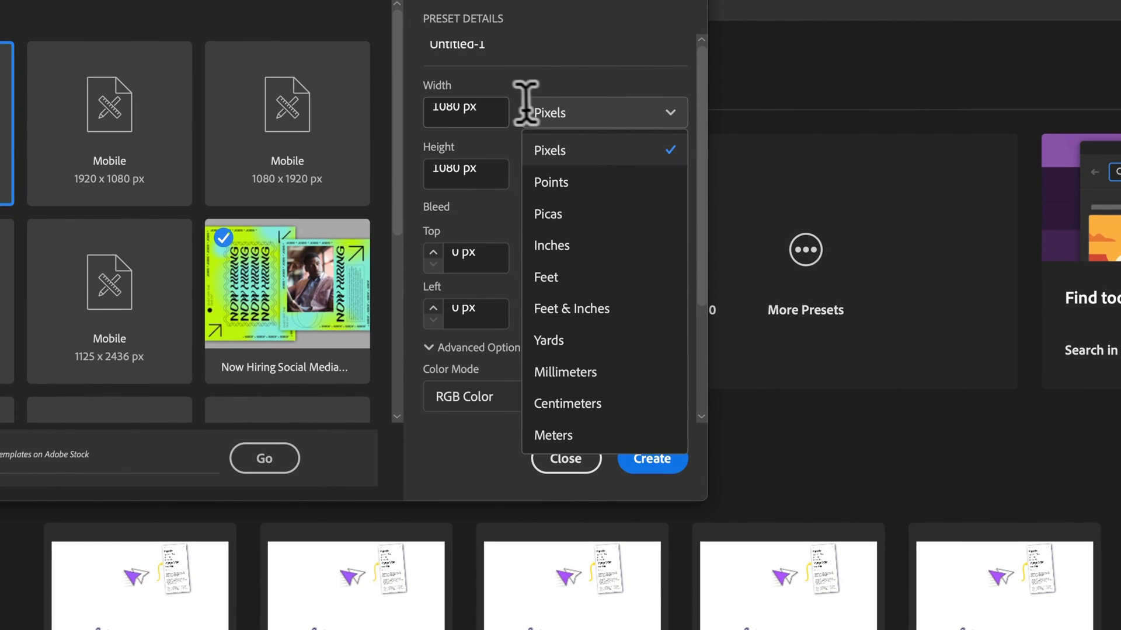
{"action": "left_click", "coordinate": [549, 151]}
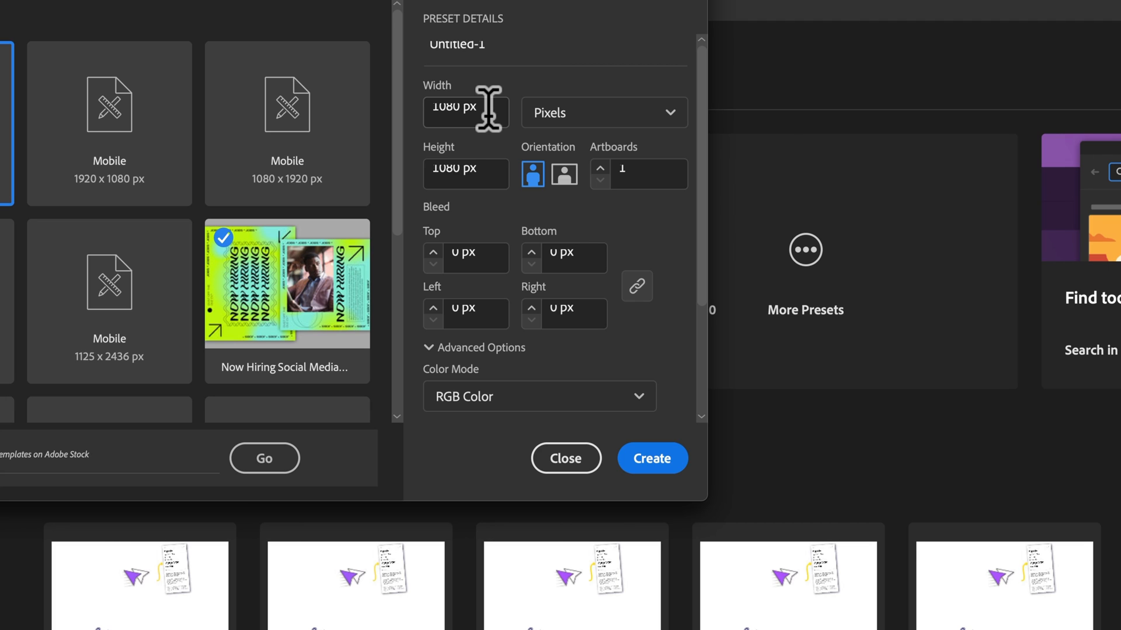
{"action": "left_click", "coordinate": [465, 173]}
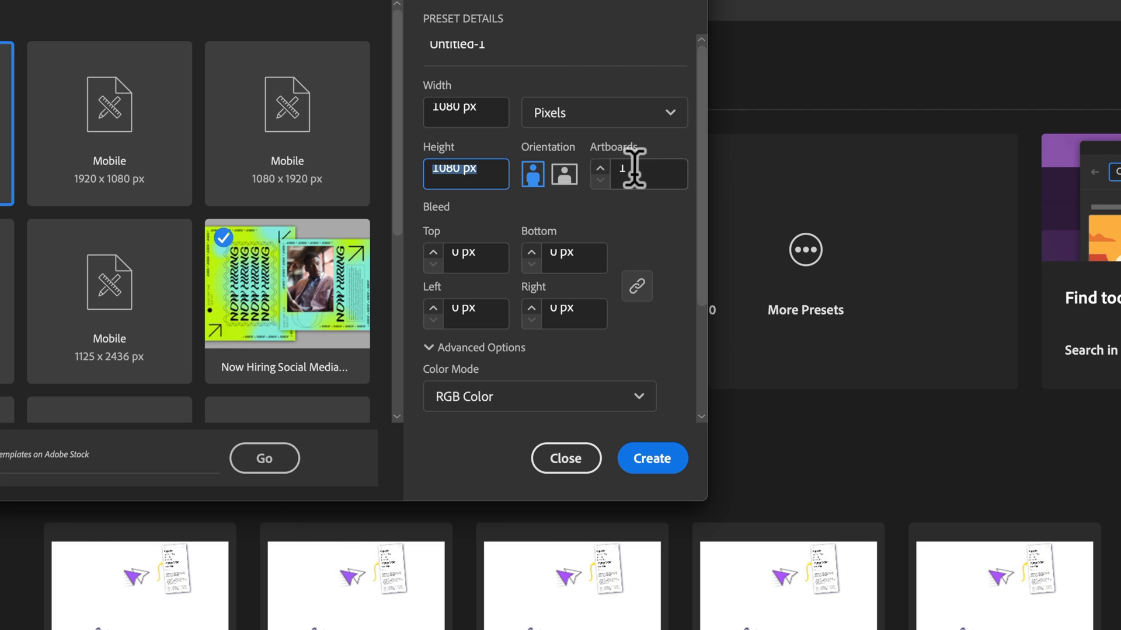
Select the Artboards count field in the New Document dialog for editing.
{"action": "left_click", "coordinate": [645, 174]}
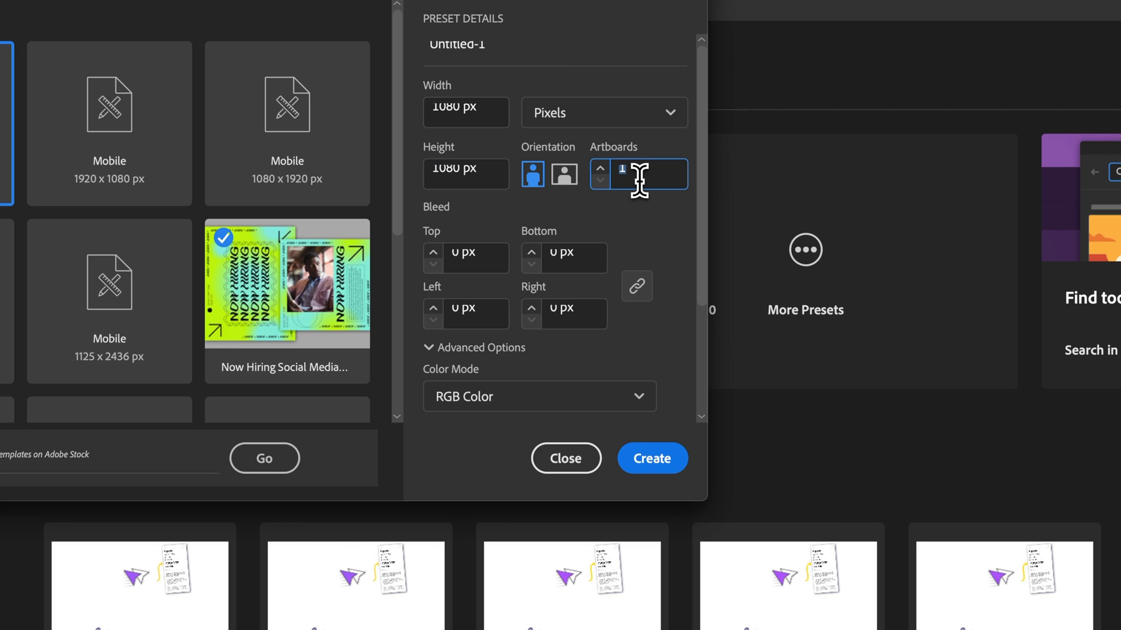
{"action": "mouse_move", "coordinate": [672, 175]}
{"action": "type", "text": "8"}
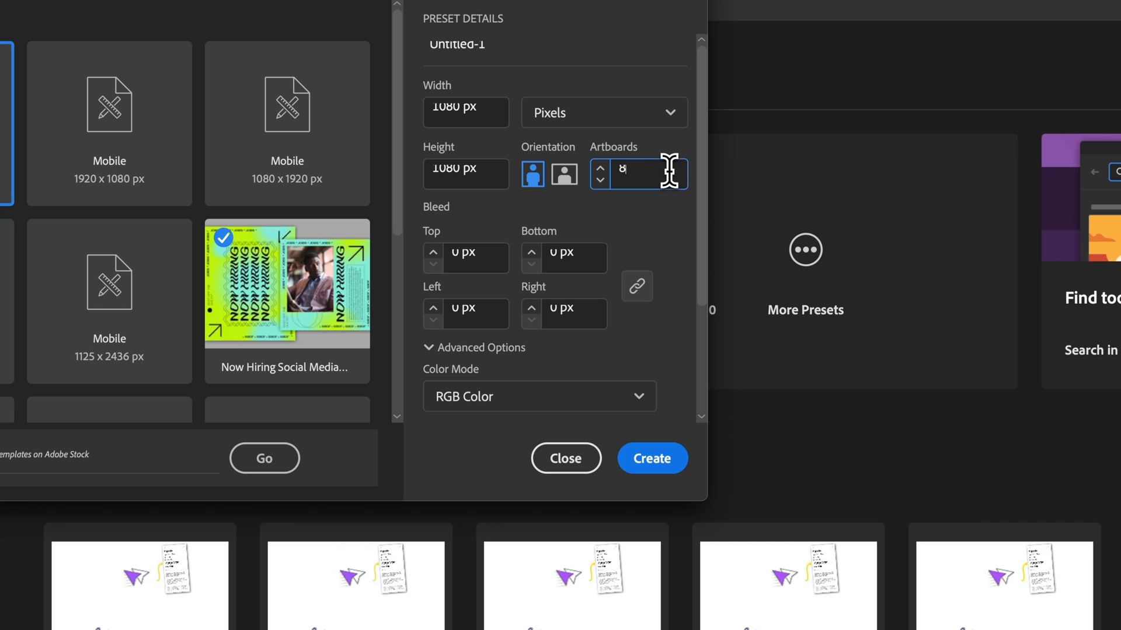
{"action": "mouse_move", "coordinate": [460, 186]}
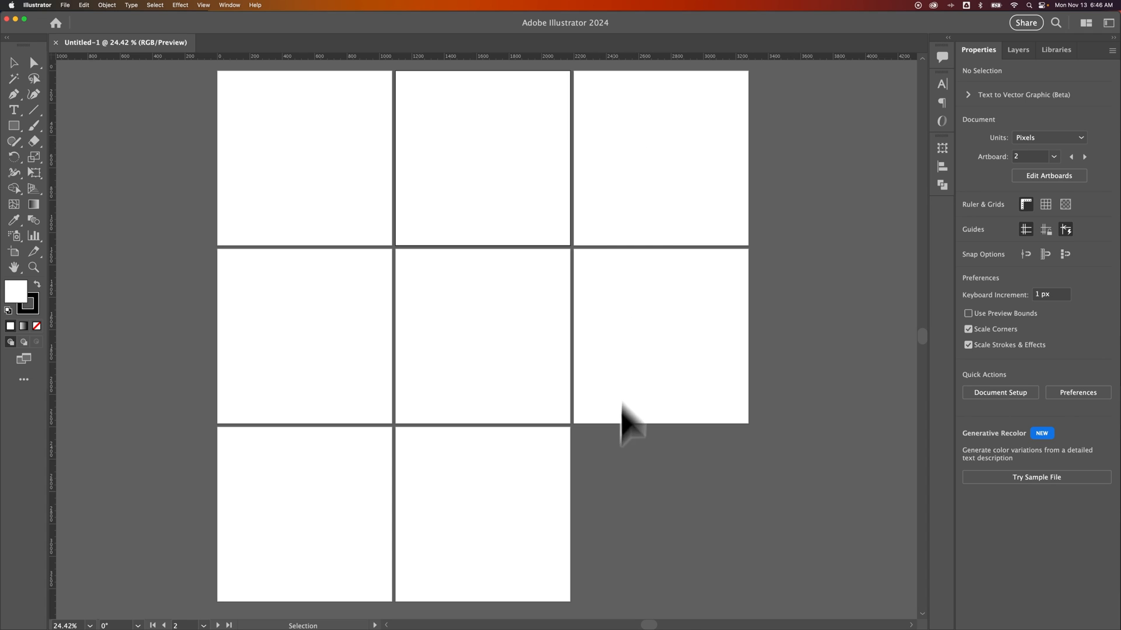
{"action": "mouse_move", "coordinate": [644, 461]}
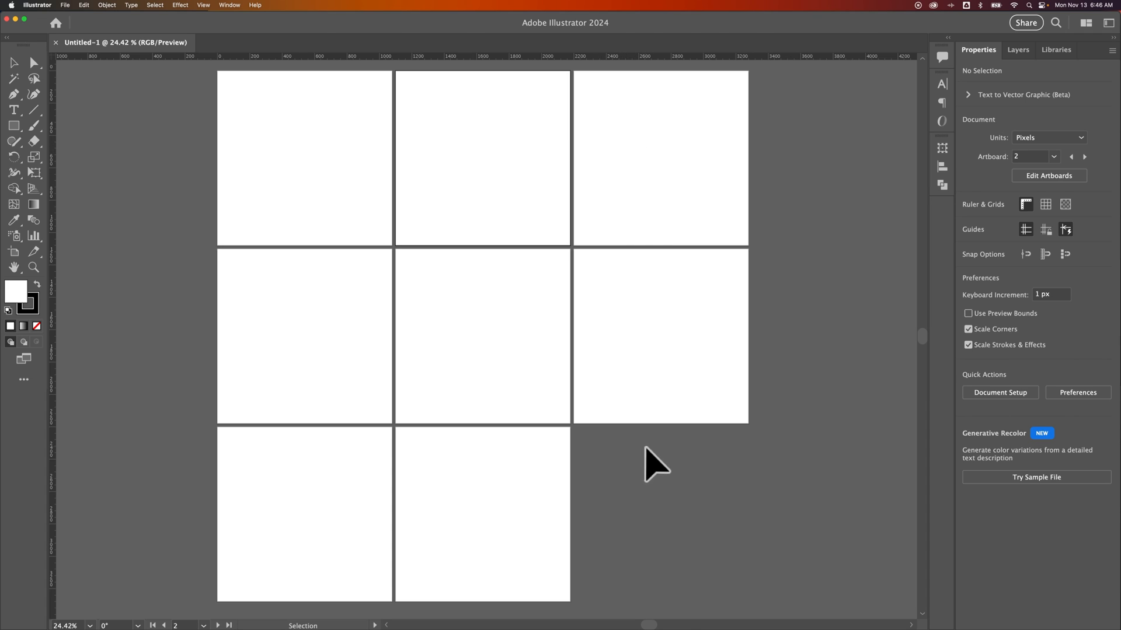
{"action": "mouse_move", "coordinate": [625, 463]}
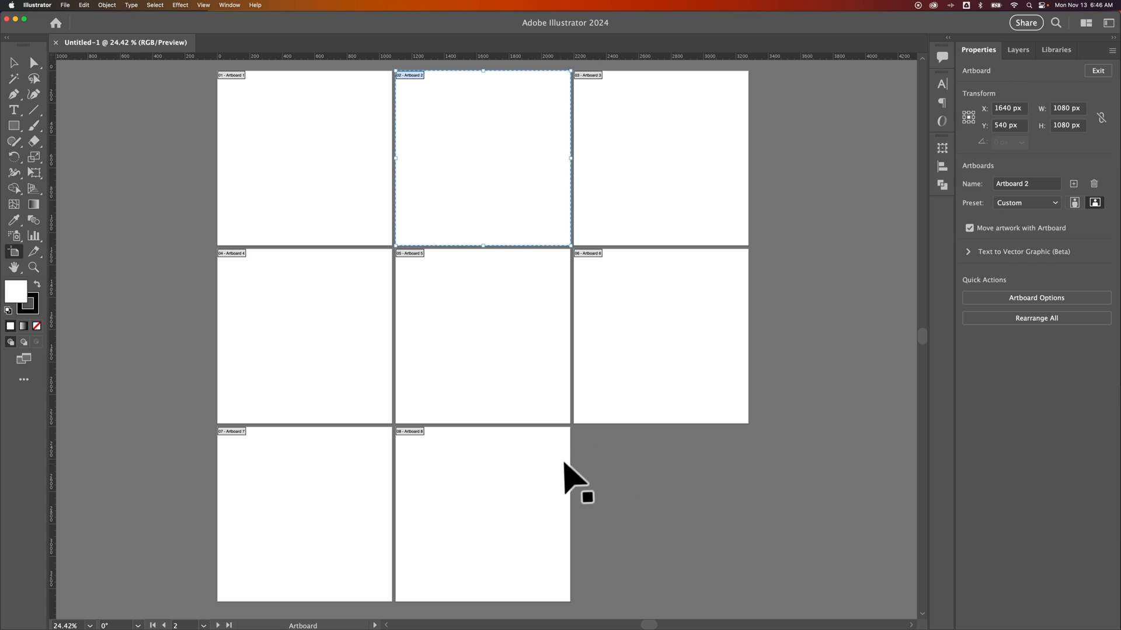
{"action": "mouse_move", "coordinate": [563, 491]}
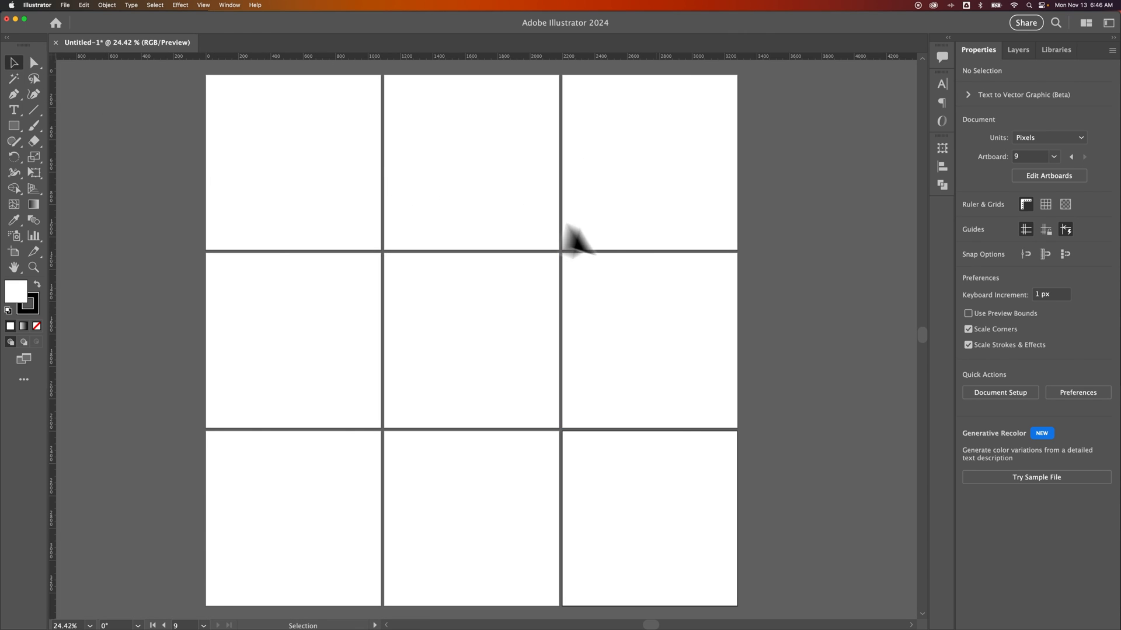
{"action": "mouse_move", "coordinate": [789, 278]}
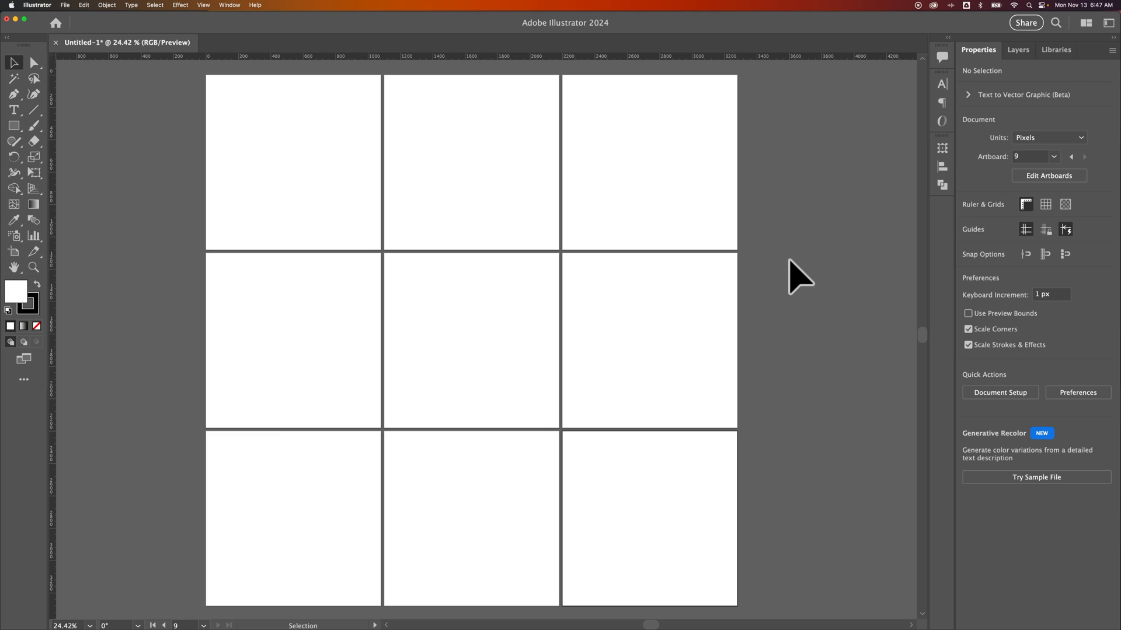